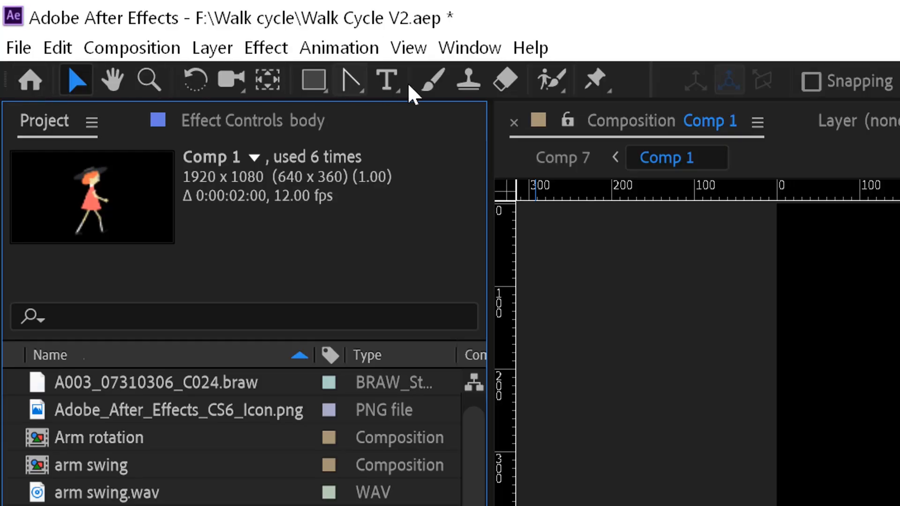
pyautogui.moveTo(560, 98)
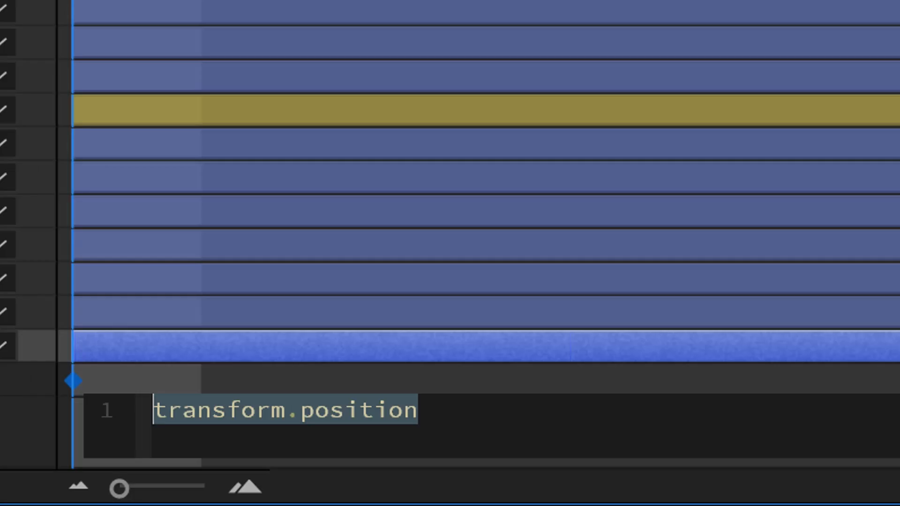
# - Parent the Head to body, then key body Position at frame 6 and mid-cycle (476.7)
pyautogui.write('add expressions!!!!')
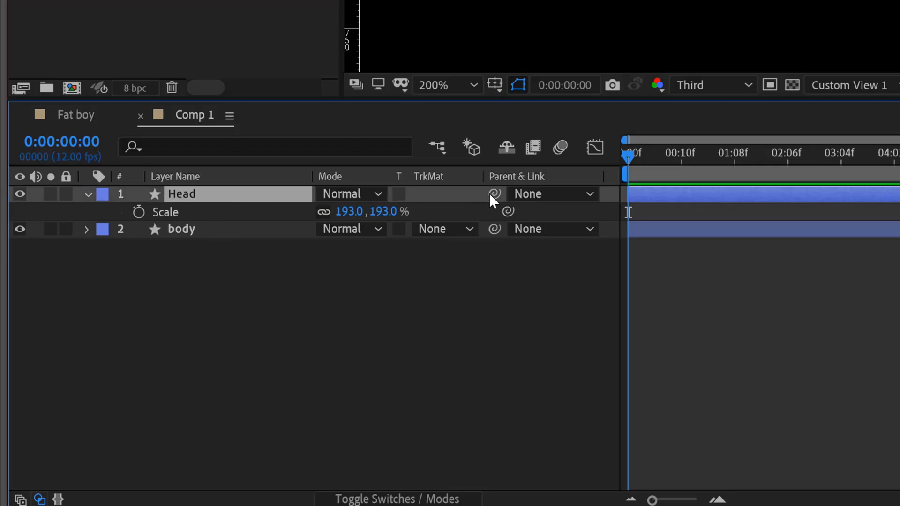
pyautogui.click(551, 193)
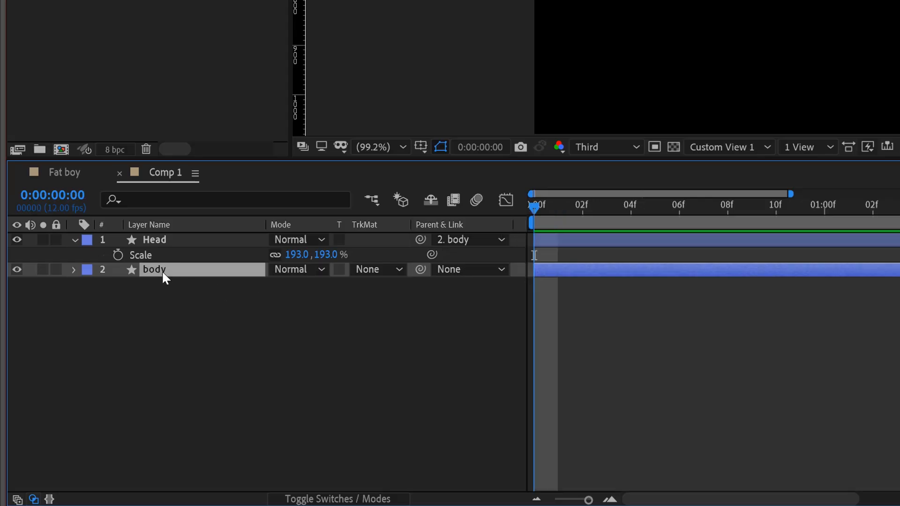
pyautogui.moveTo(168, 285)
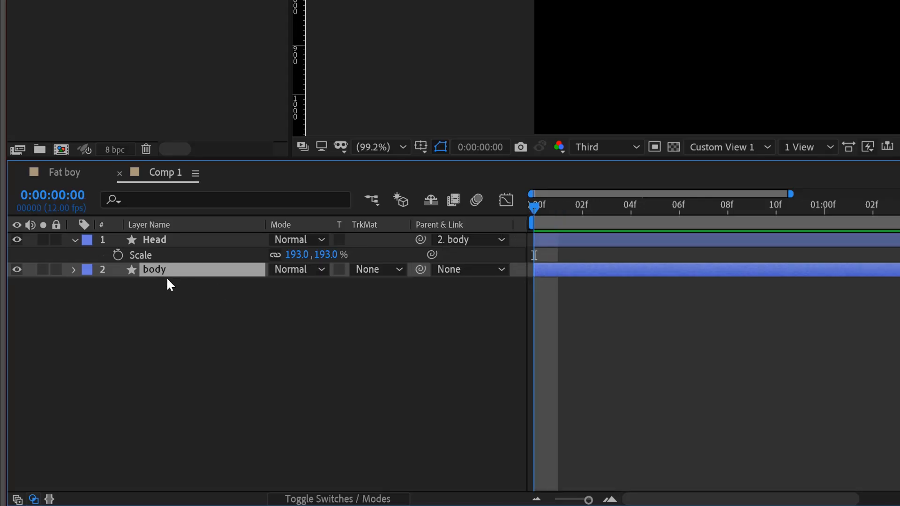
pyautogui.click(73, 270)
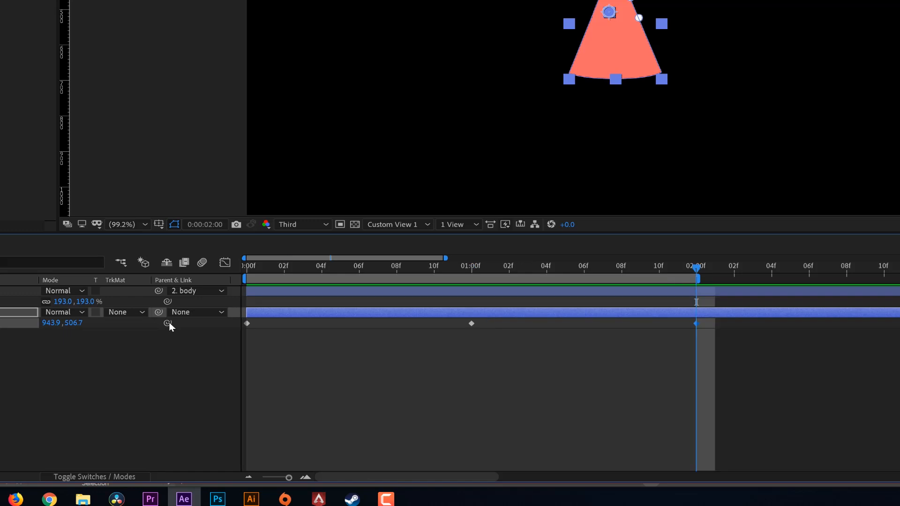
pyautogui.click(359, 258)
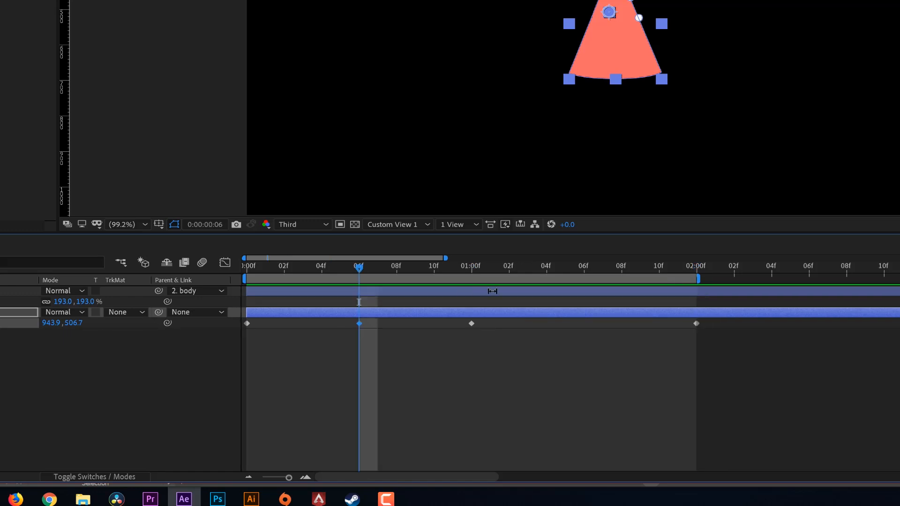
pyautogui.click(584, 266)
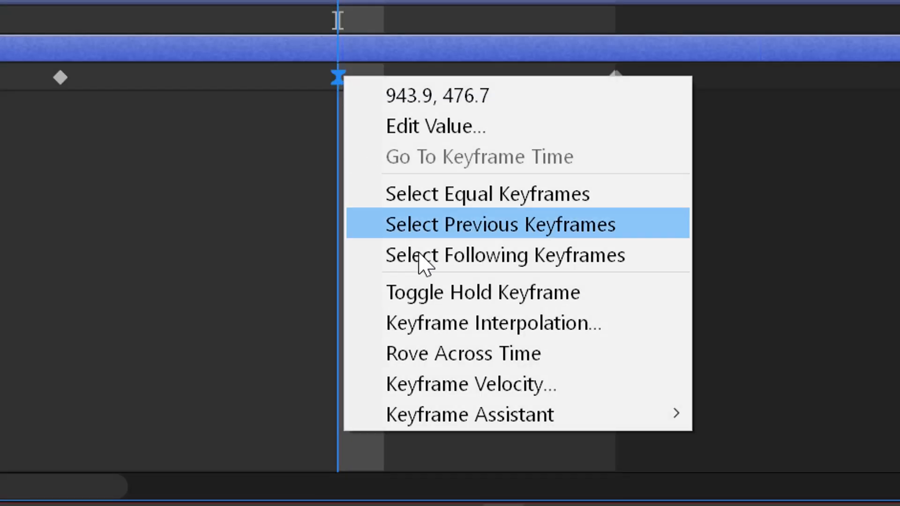
# - Set Keyframe Velocity influence to 75% on the body Position keys
pyautogui.click(470, 385)
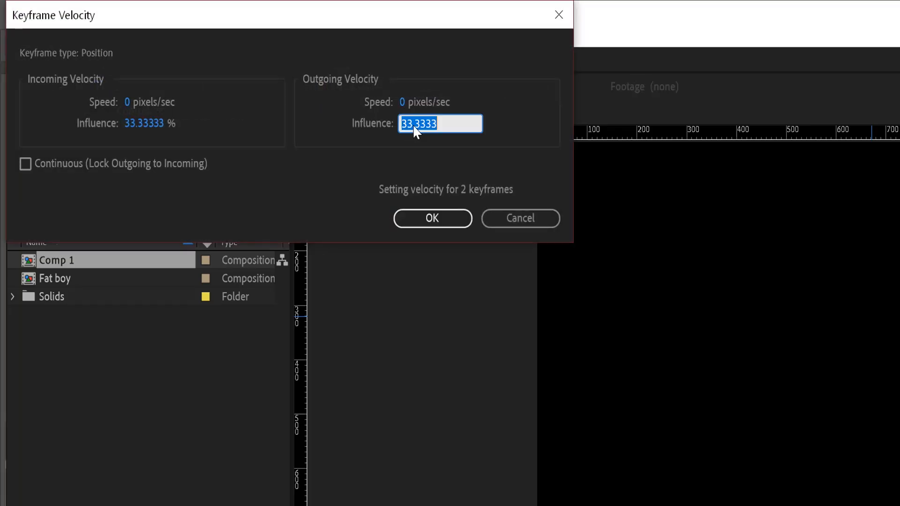
pyautogui.write('75')
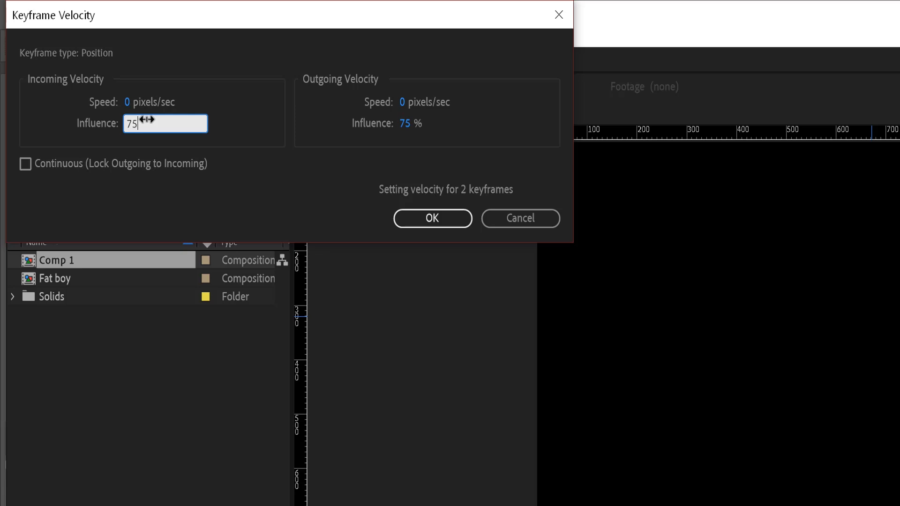
pyautogui.click(431, 218)
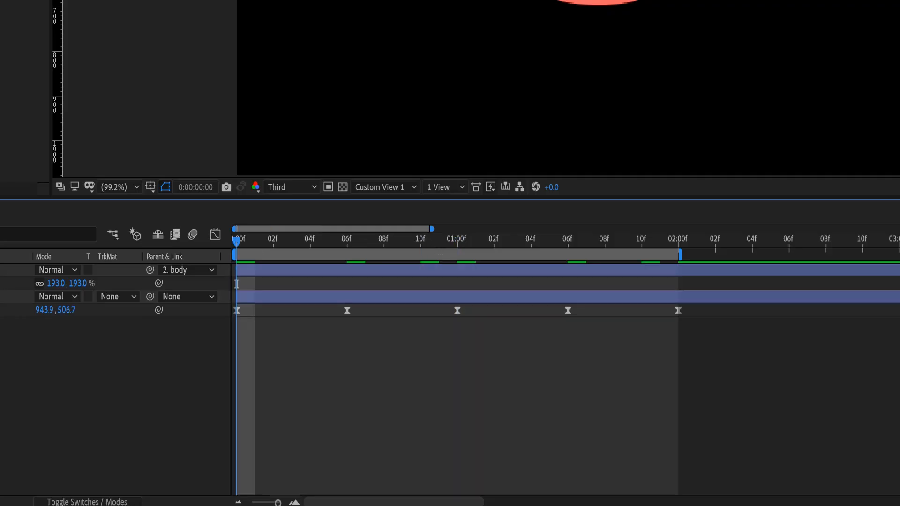
pyautogui.write('loo')
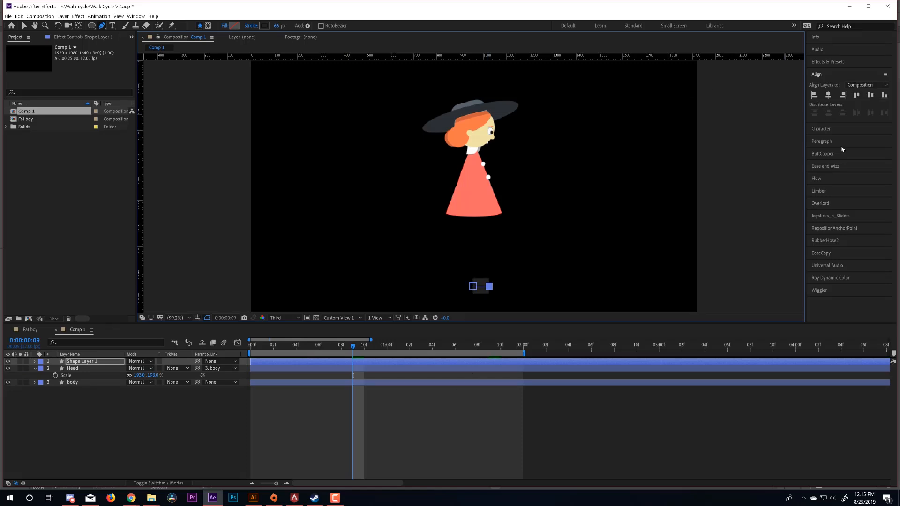
# - Create the Front Foot shape with rounded ends and key its Position across the cycle
pyautogui.click(822, 153)
pyautogui.write('Front Foot')
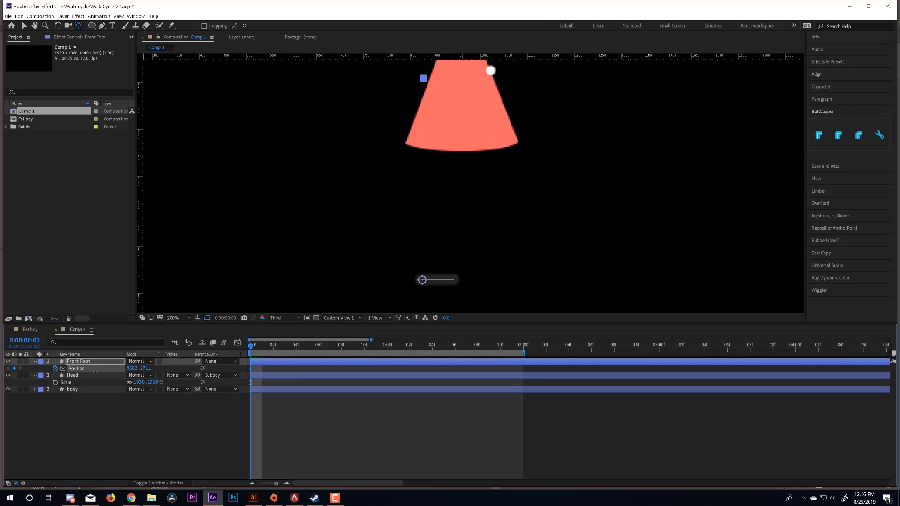
pyautogui.click(388, 344)
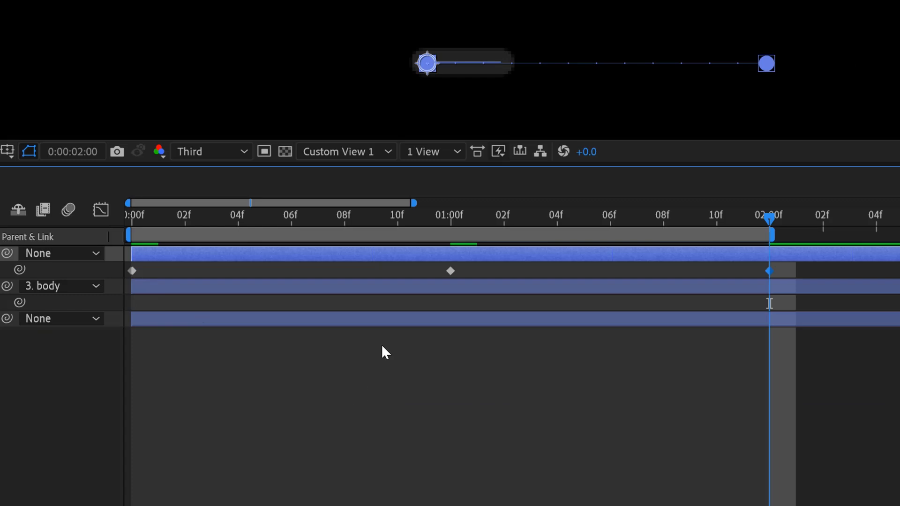
pyautogui.moveTo(381, 366)
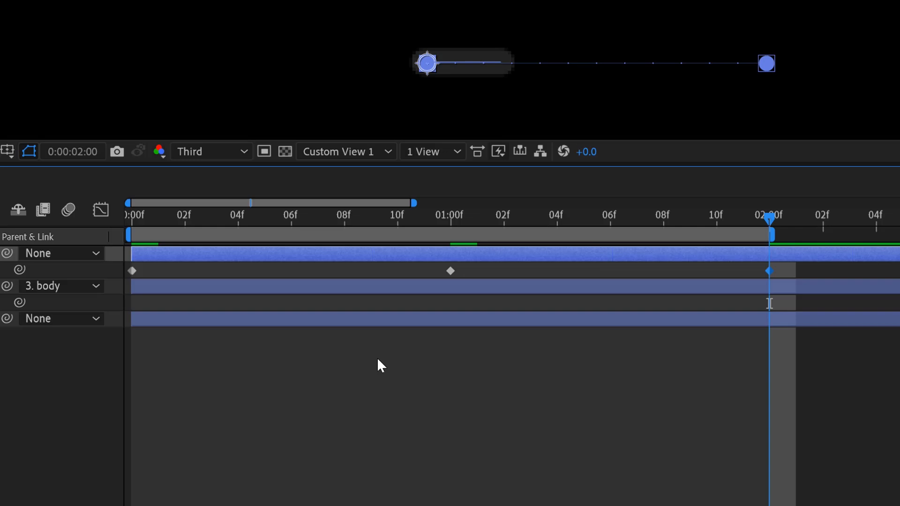
# - Separate the Front Foot Position into X and Y and key its lift from first to last frame
pyautogui.rightClick(260, 146)
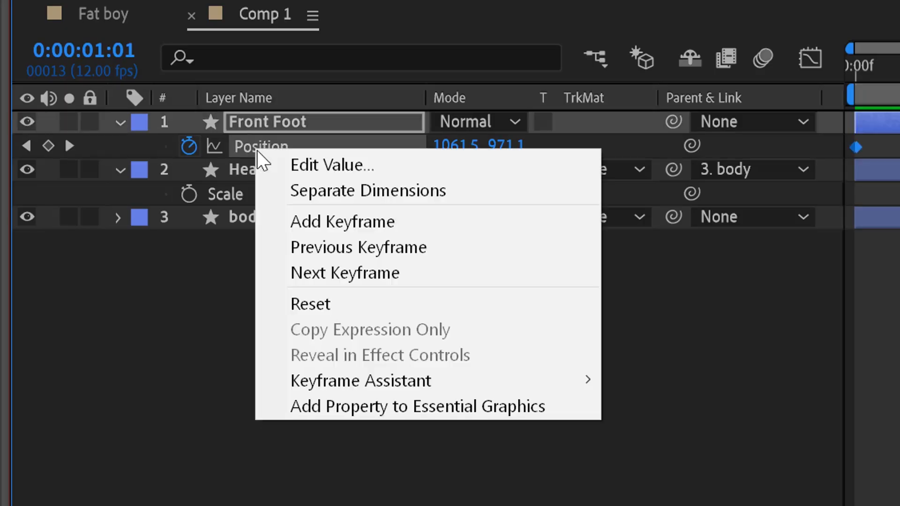
pyautogui.click(367, 190)
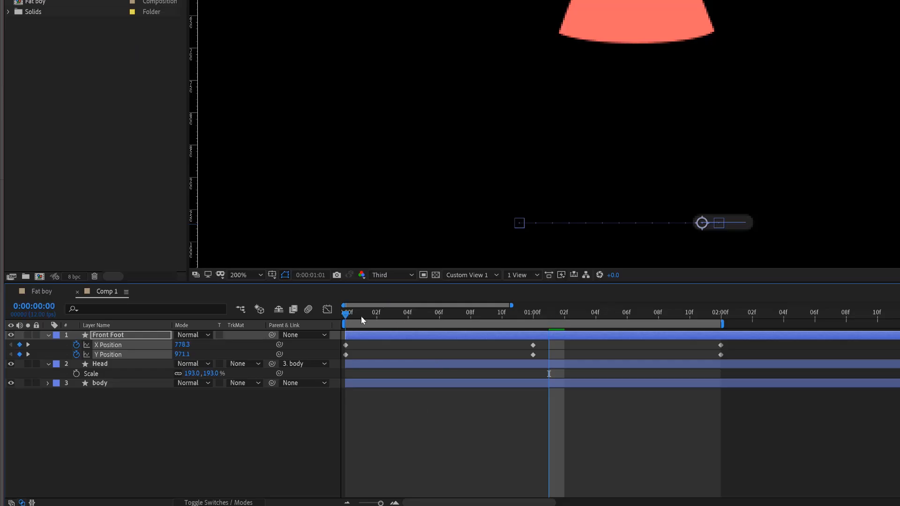
pyautogui.click(439, 313)
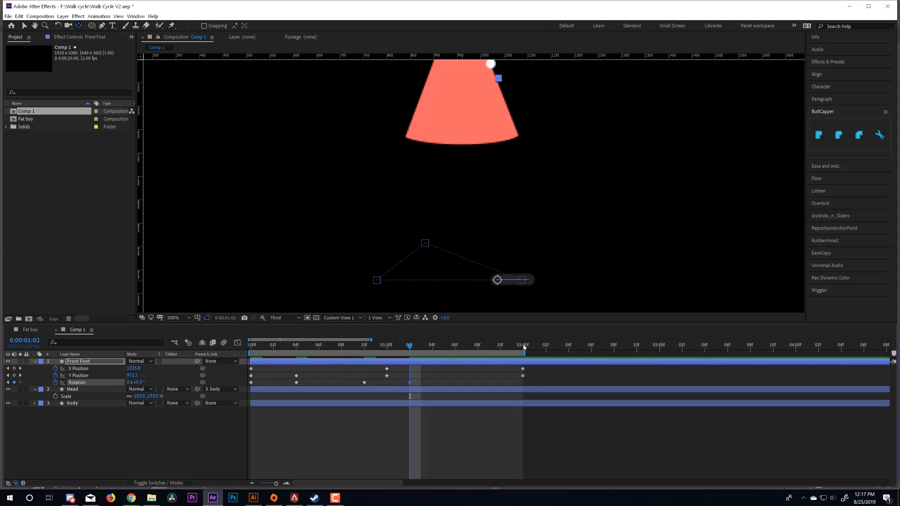
pyautogui.click(522, 345)
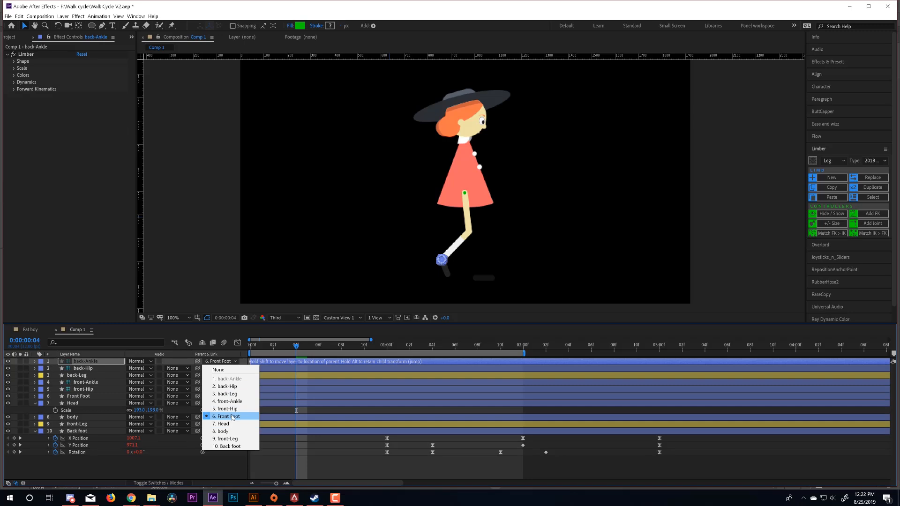
# - Set the ankle control's Parent to its foot layer
pyautogui.click(229, 446)
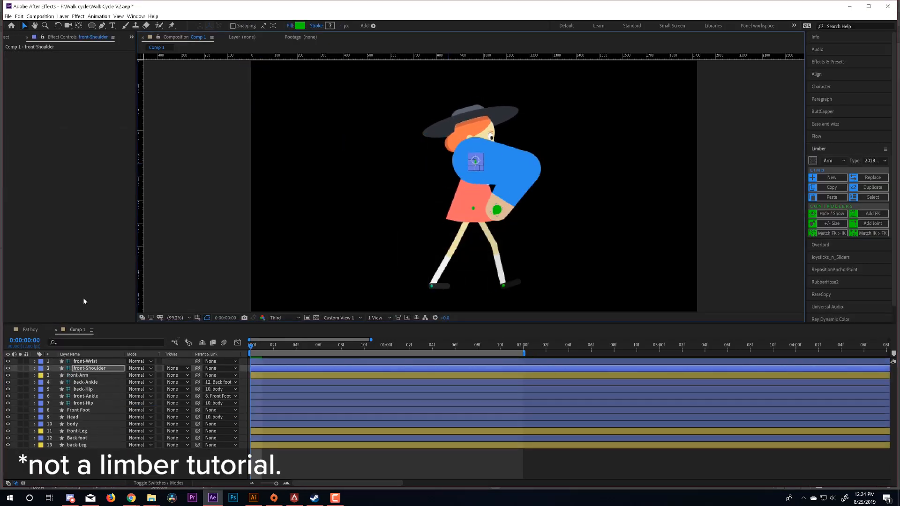
# - Key front-Wrist Upper and Lower FK Rotation at 0, 1:00 and 2:00 with a loop expression
pyautogui.click(85, 361)
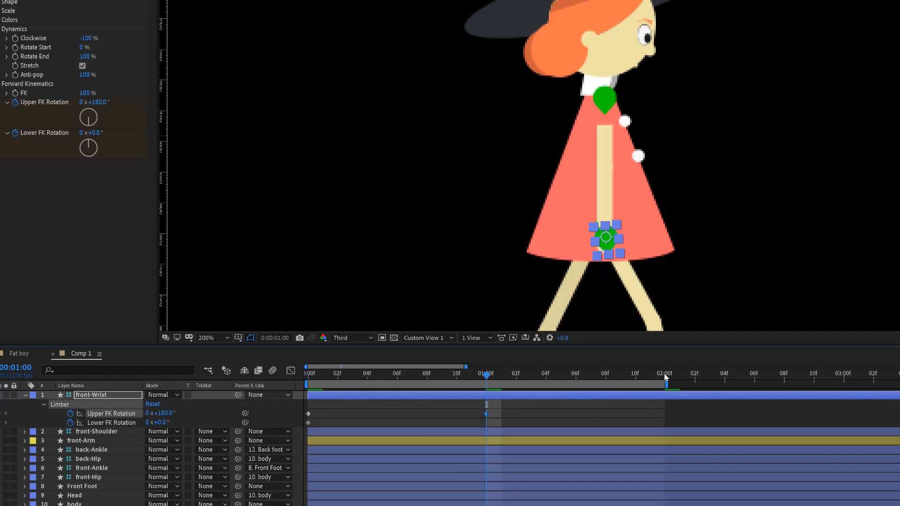
pyautogui.click(308, 373)
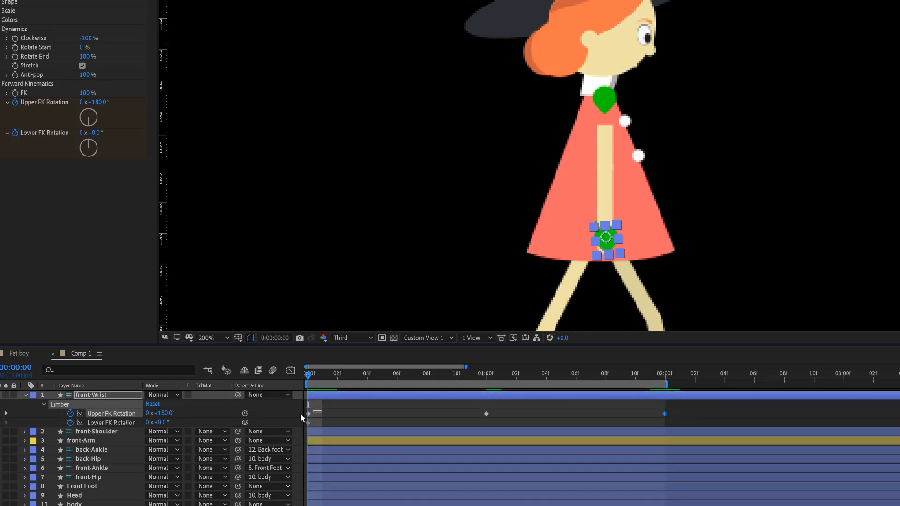
pyautogui.click(487, 372)
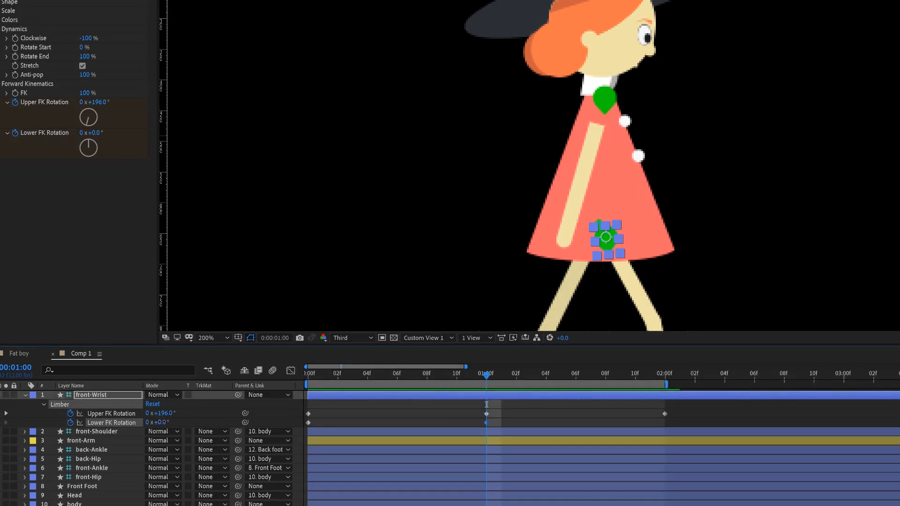
pyautogui.click(664, 372)
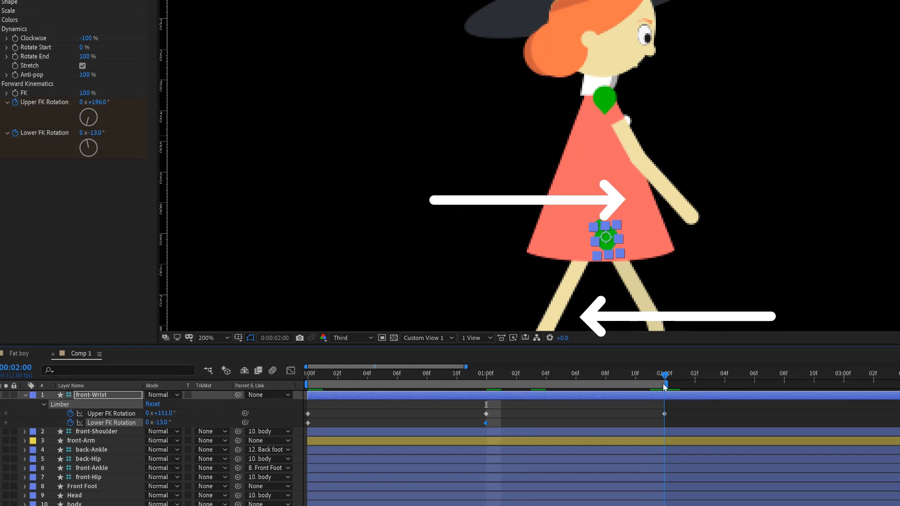
pyautogui.write('loop')
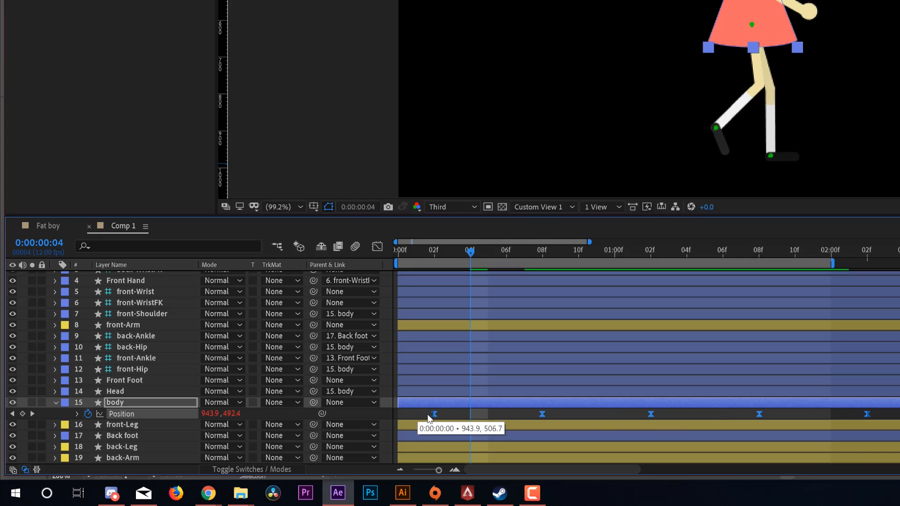
# - Key the Head's Rotation at frame 0 and frame 8 for a slight tilt
pyautogui.click(434, 249)
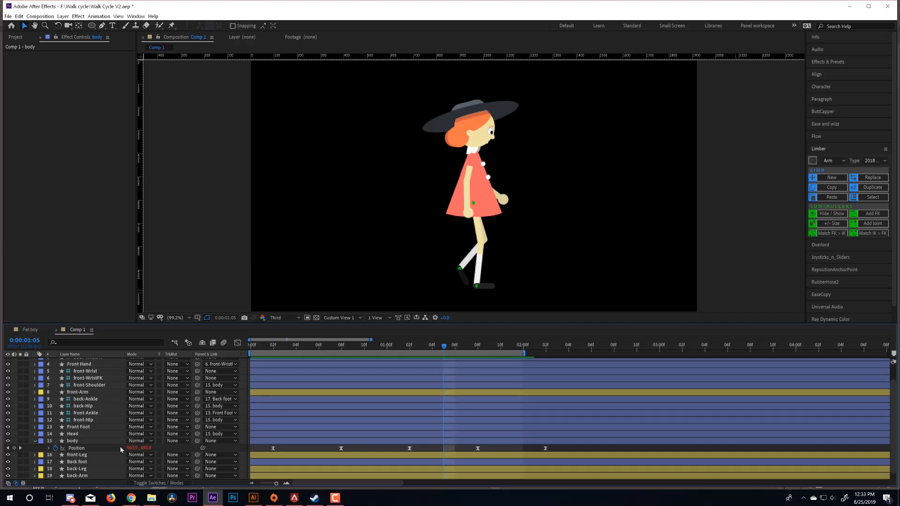
pyautogui.click(72, 433)
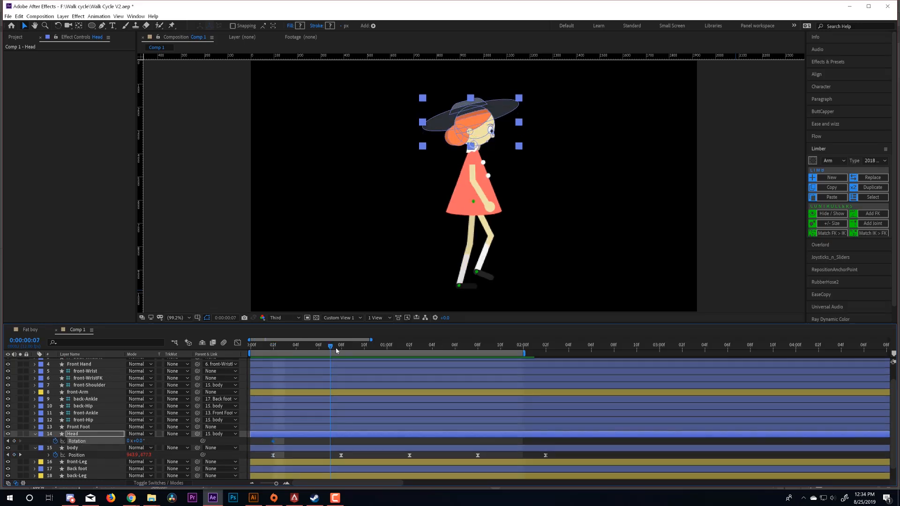
pyautogui.click(341, 344)
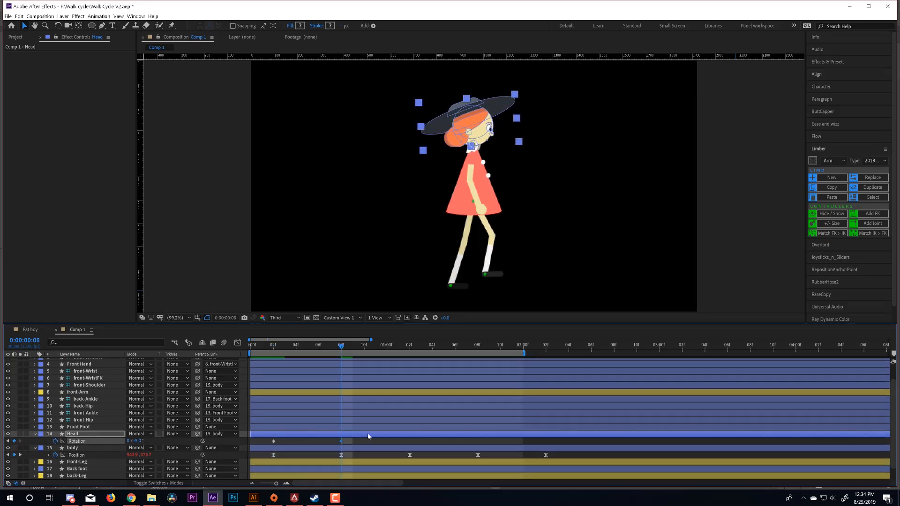